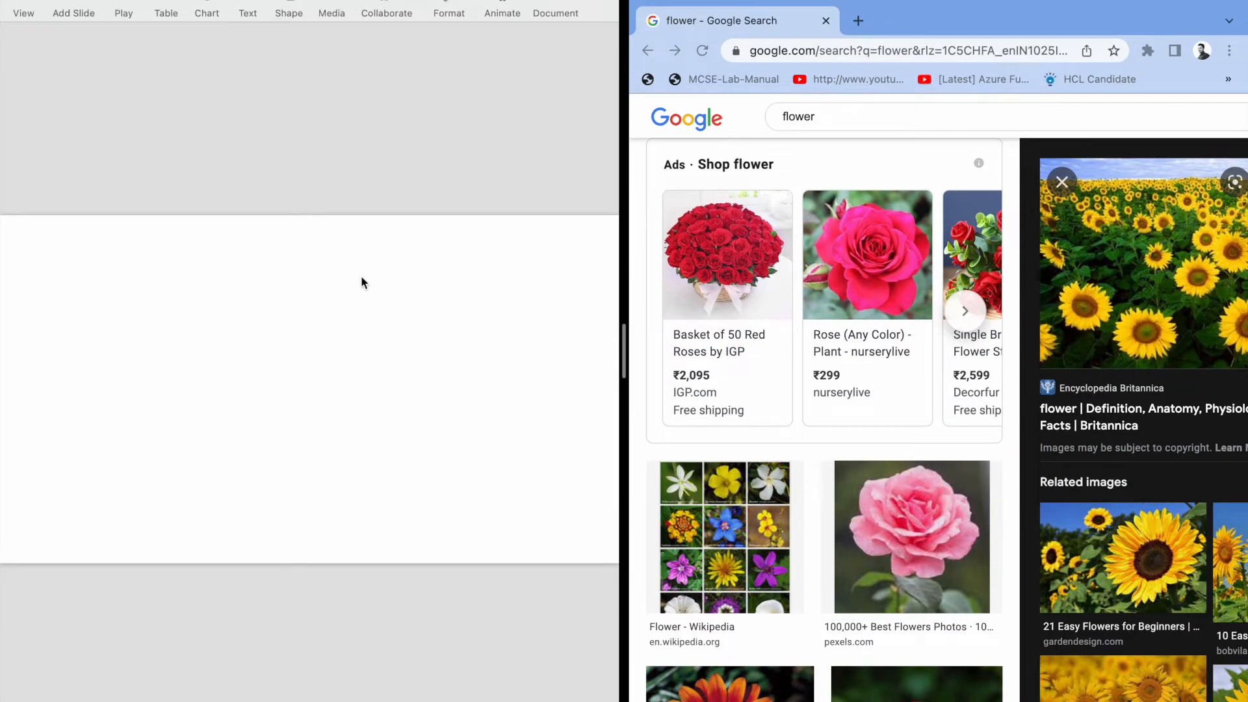
Screenshot the red rose basket result and paste it onto the Keynote slide toward the left
scroll(down, 3)
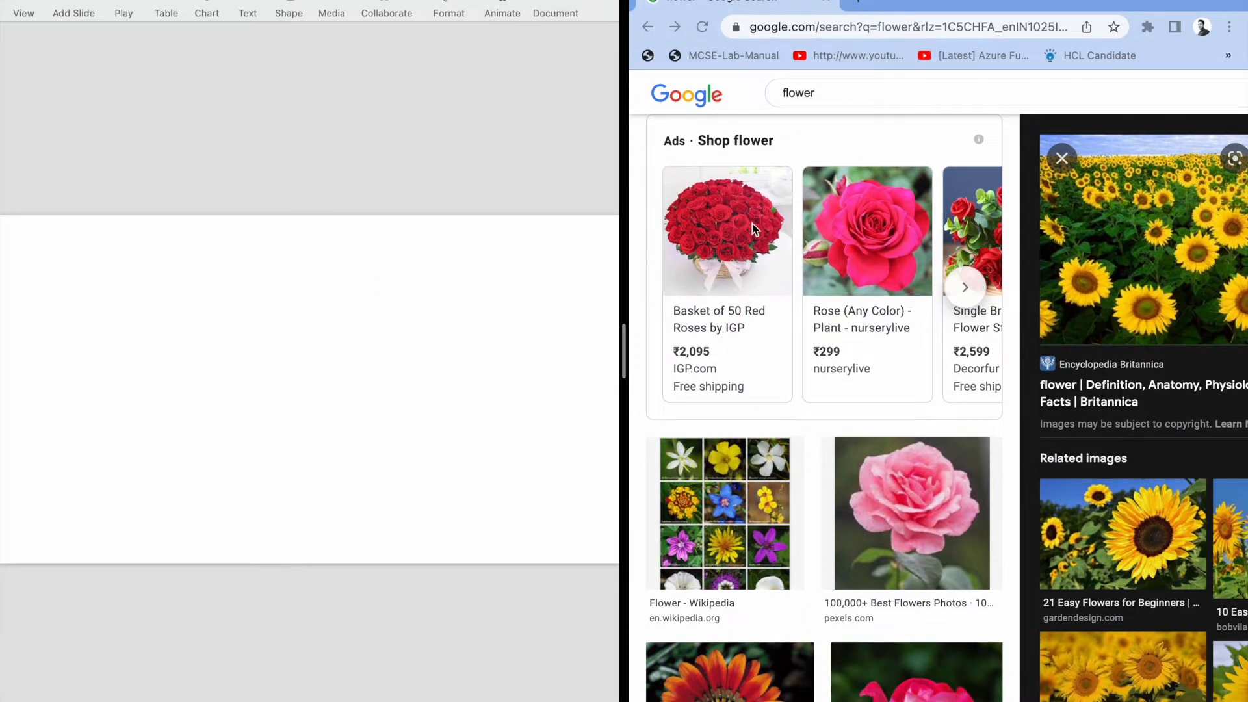
mouse_move(231, 240)
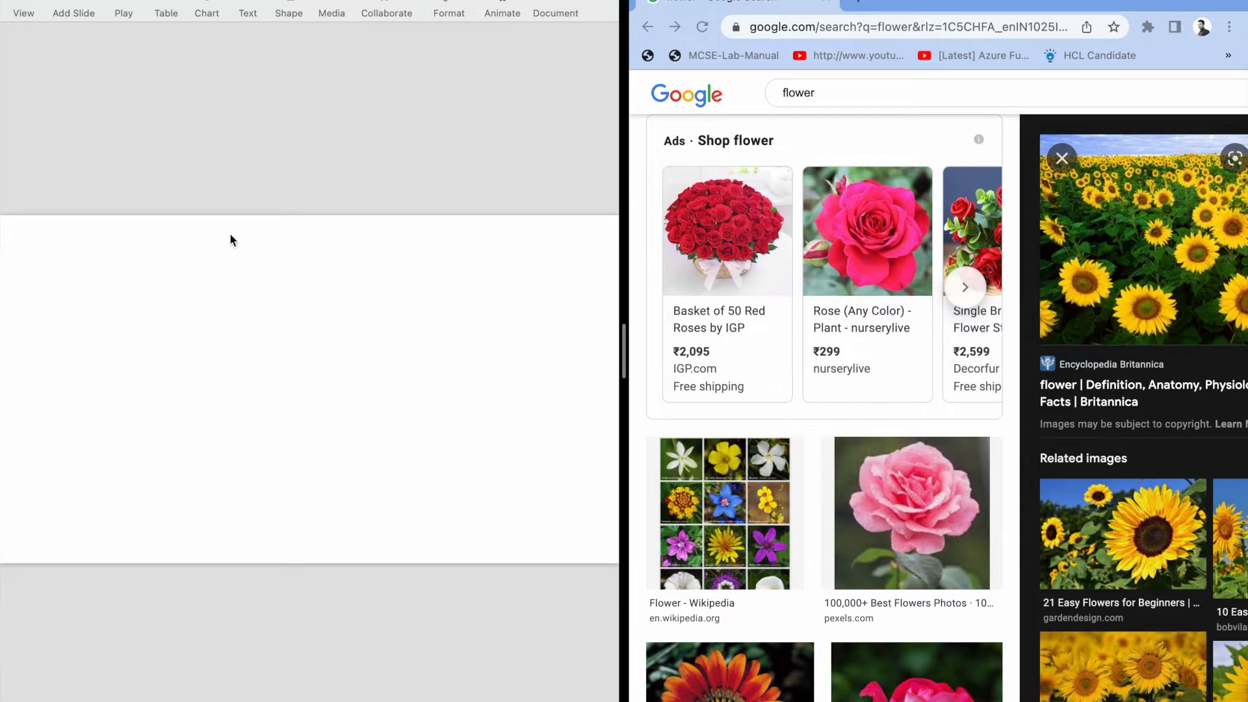
mouse_move(744, 193)
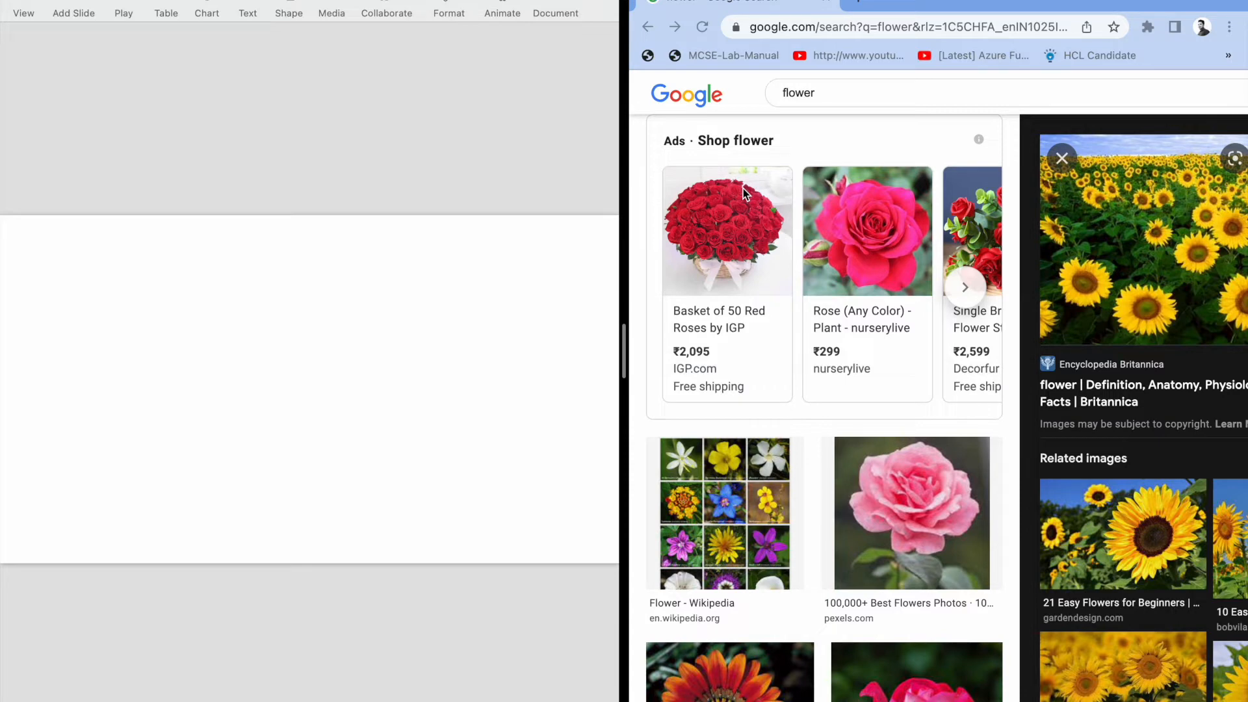
key(shift+c)
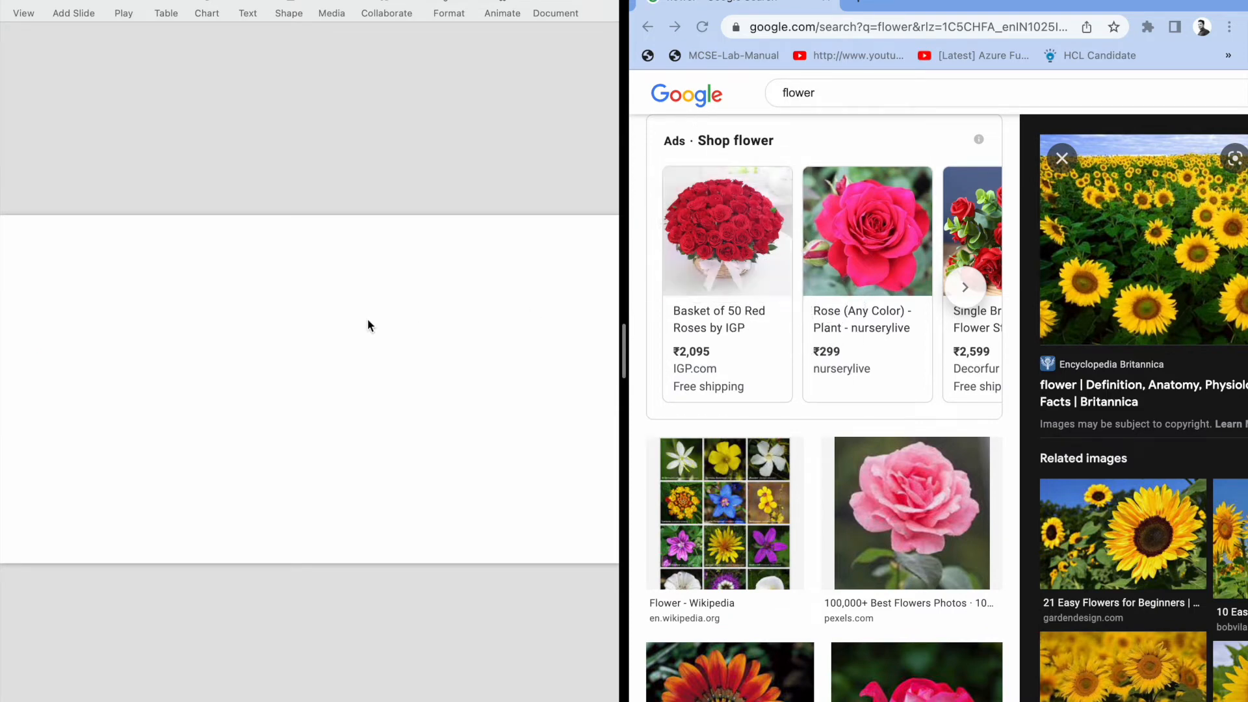
mouse_move(325, 327)
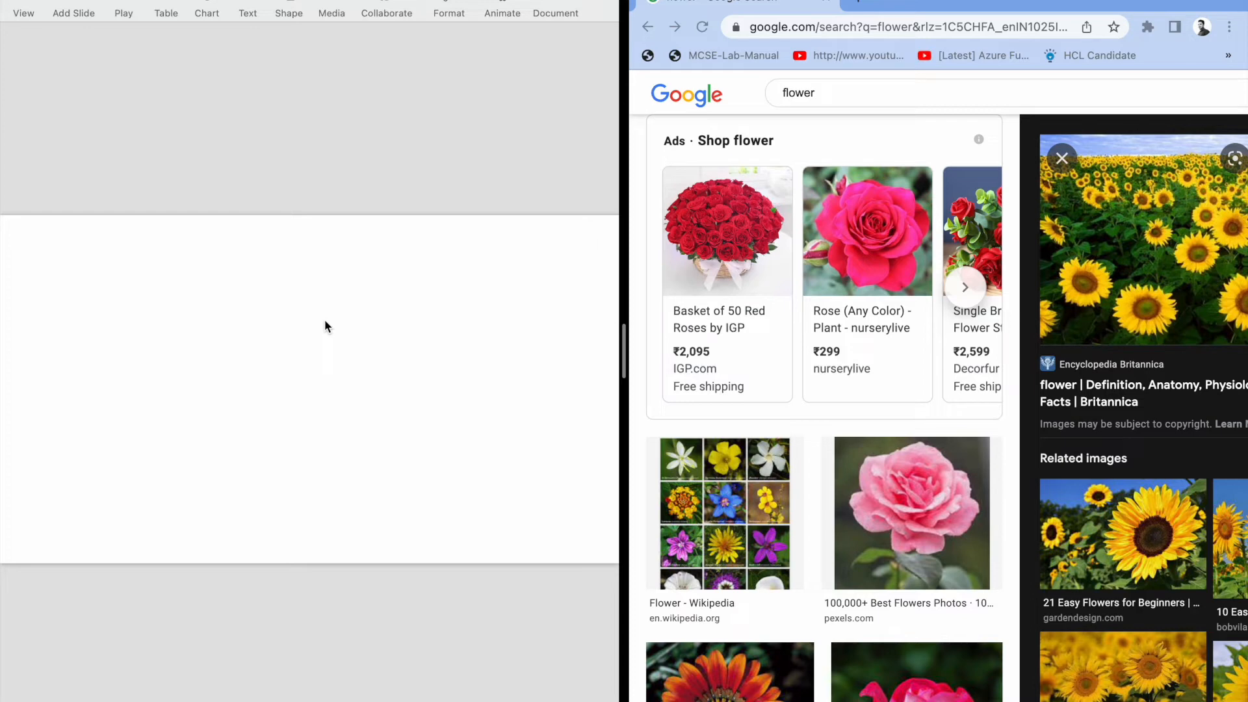
key(cmd+v)
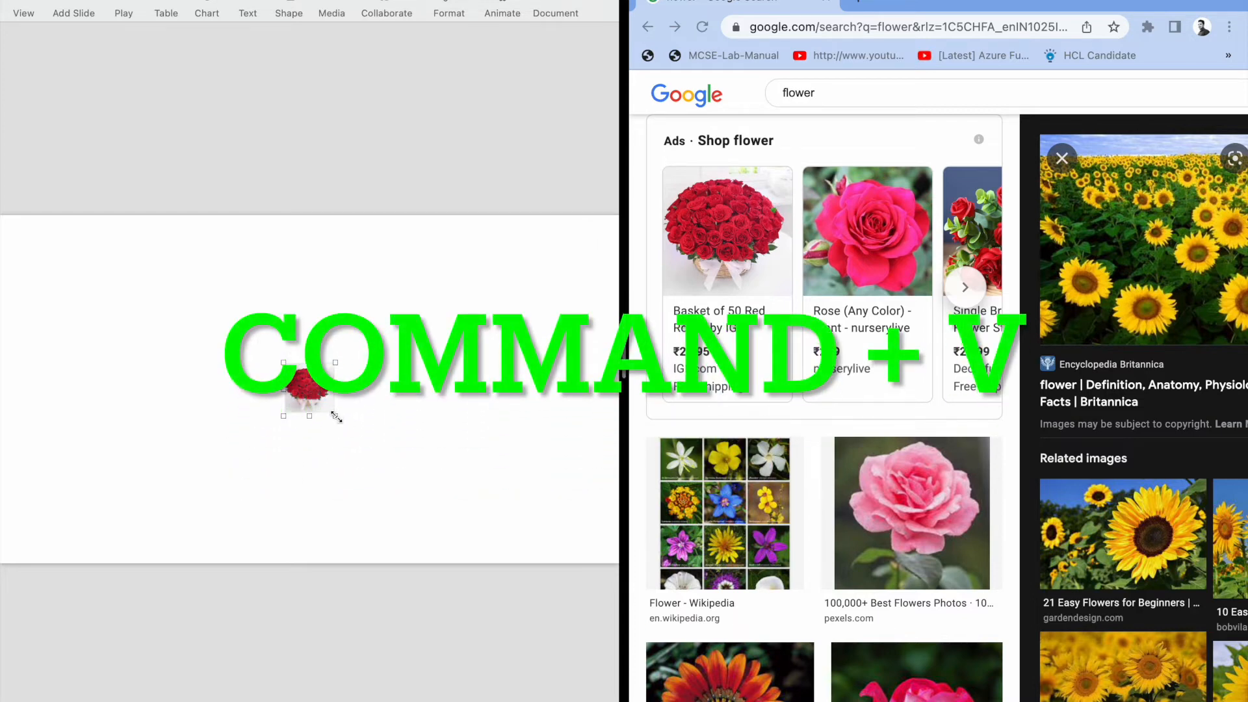
key(cmd+v)
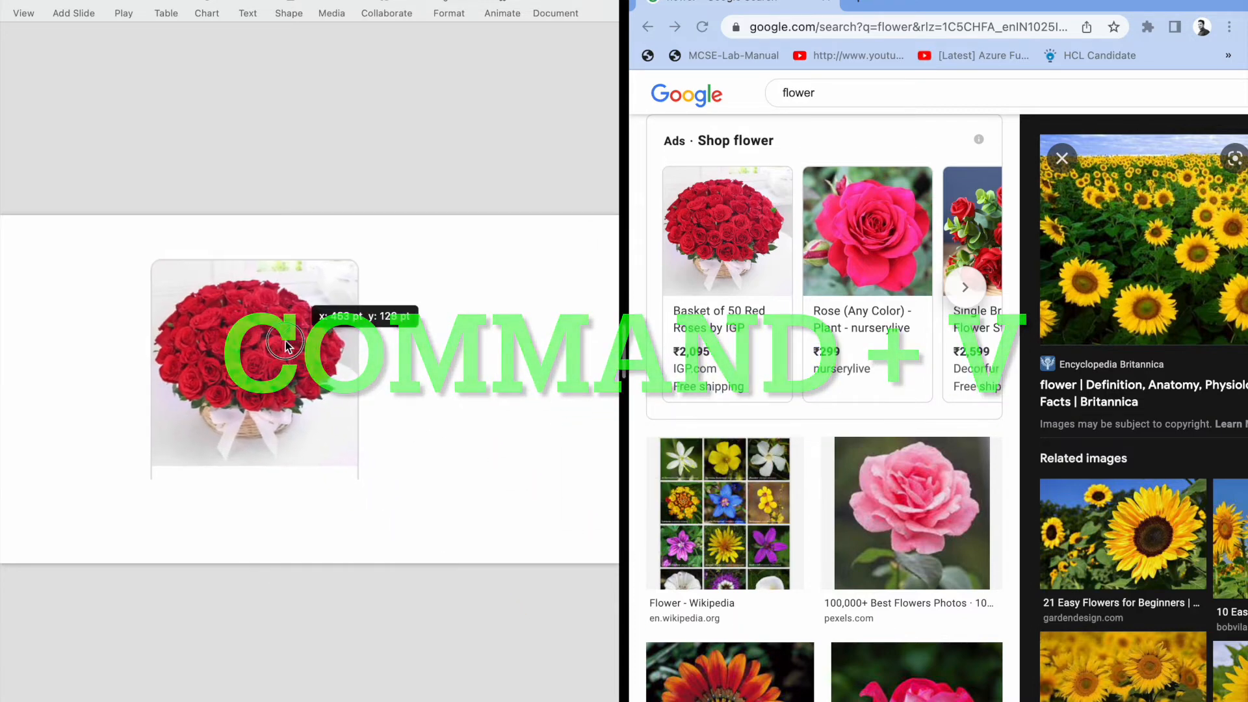
key(cmd+v)
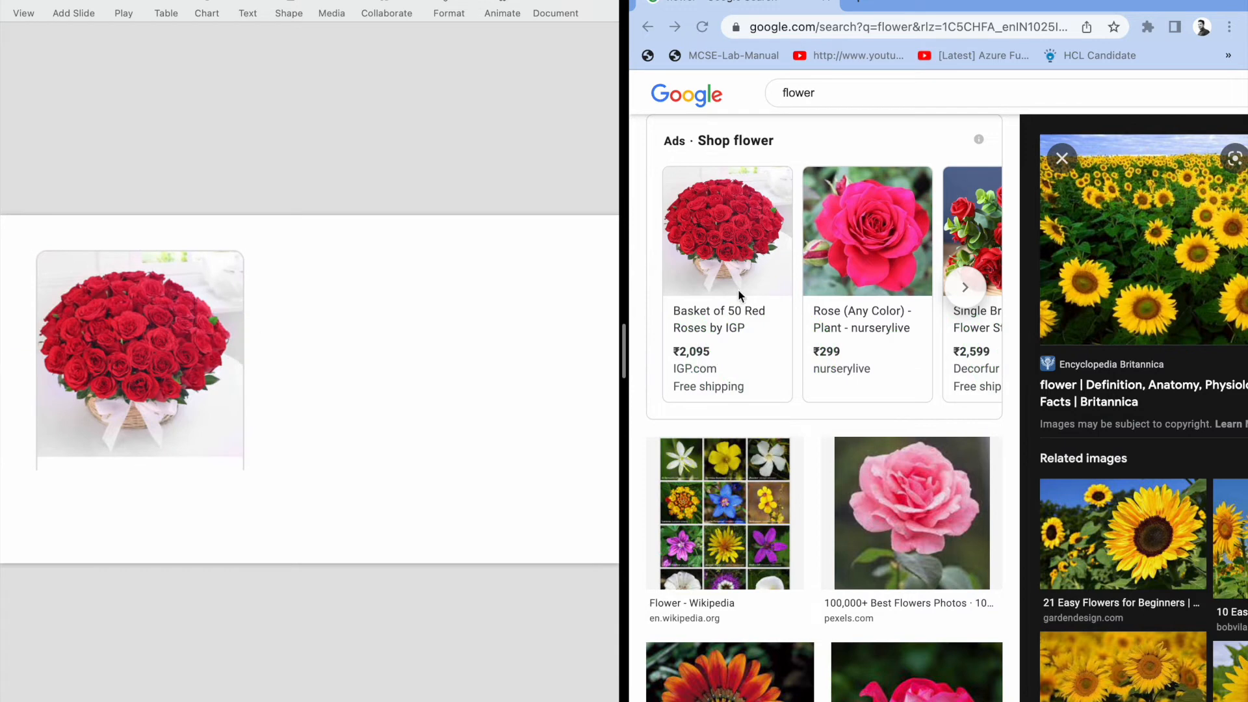
mouse_move(881, 281)
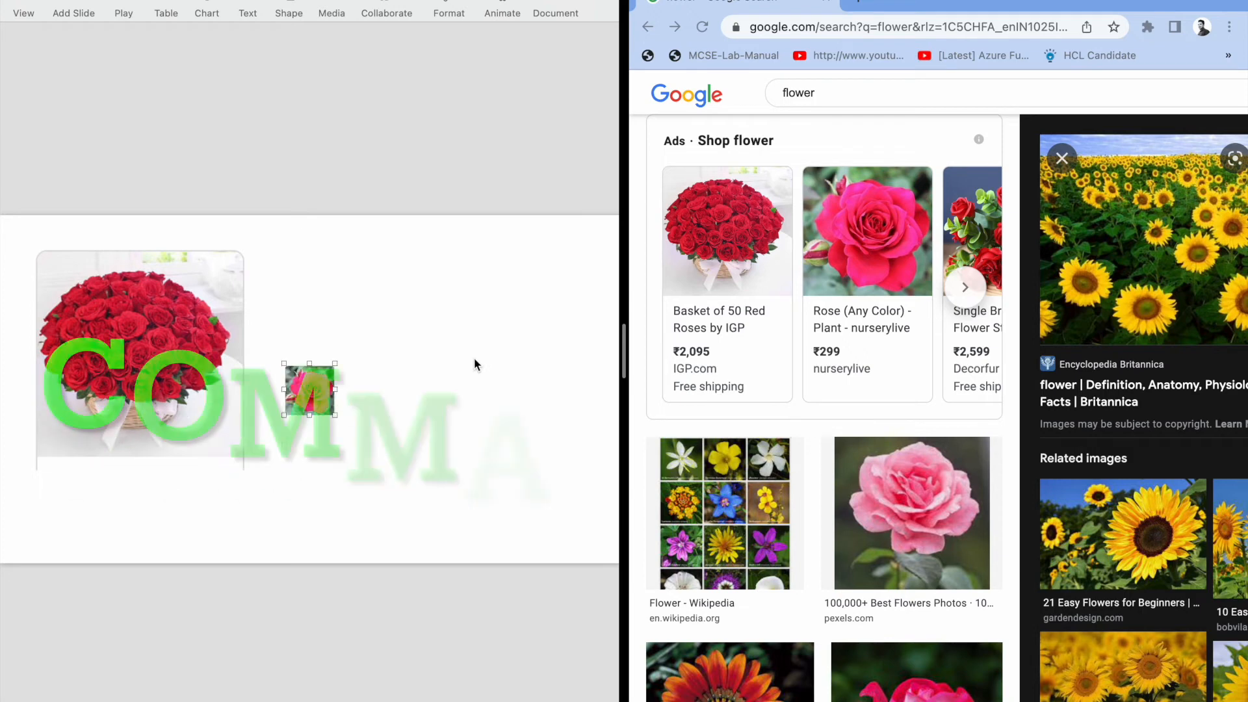
Paste the pink rose picture and enlarge it to match the rose basket beside it
key(cmd+v)
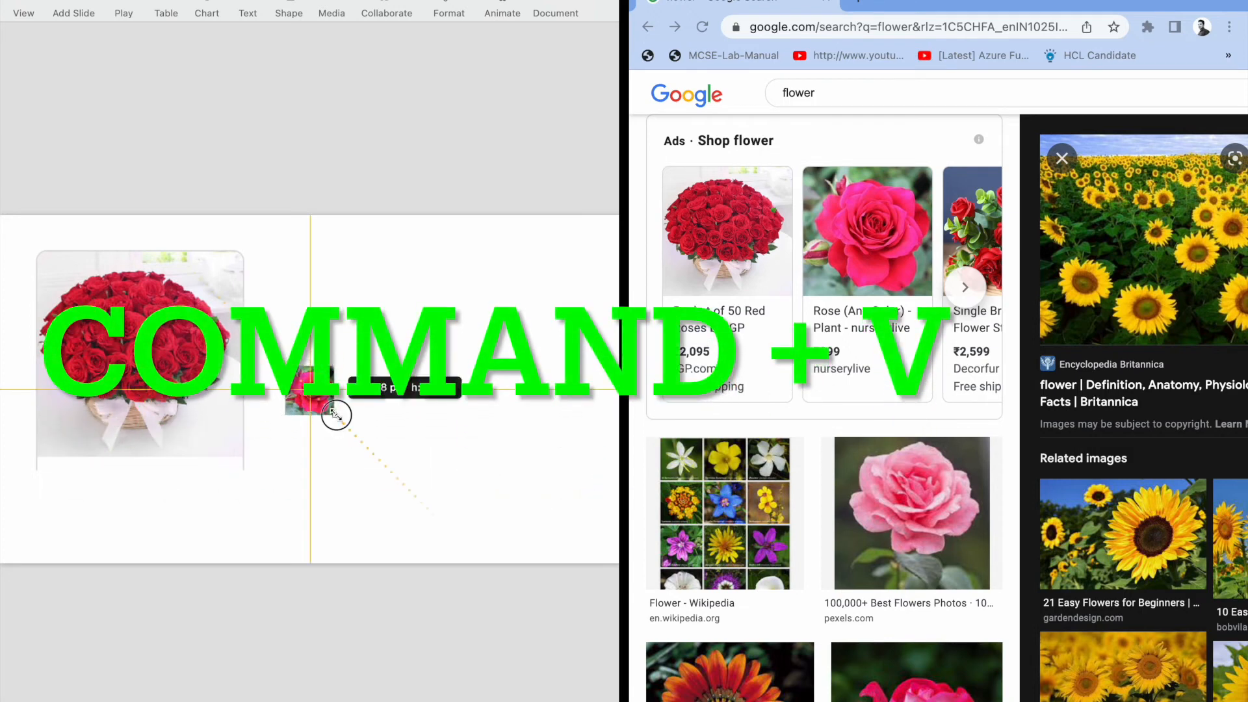
key(cmd+v)
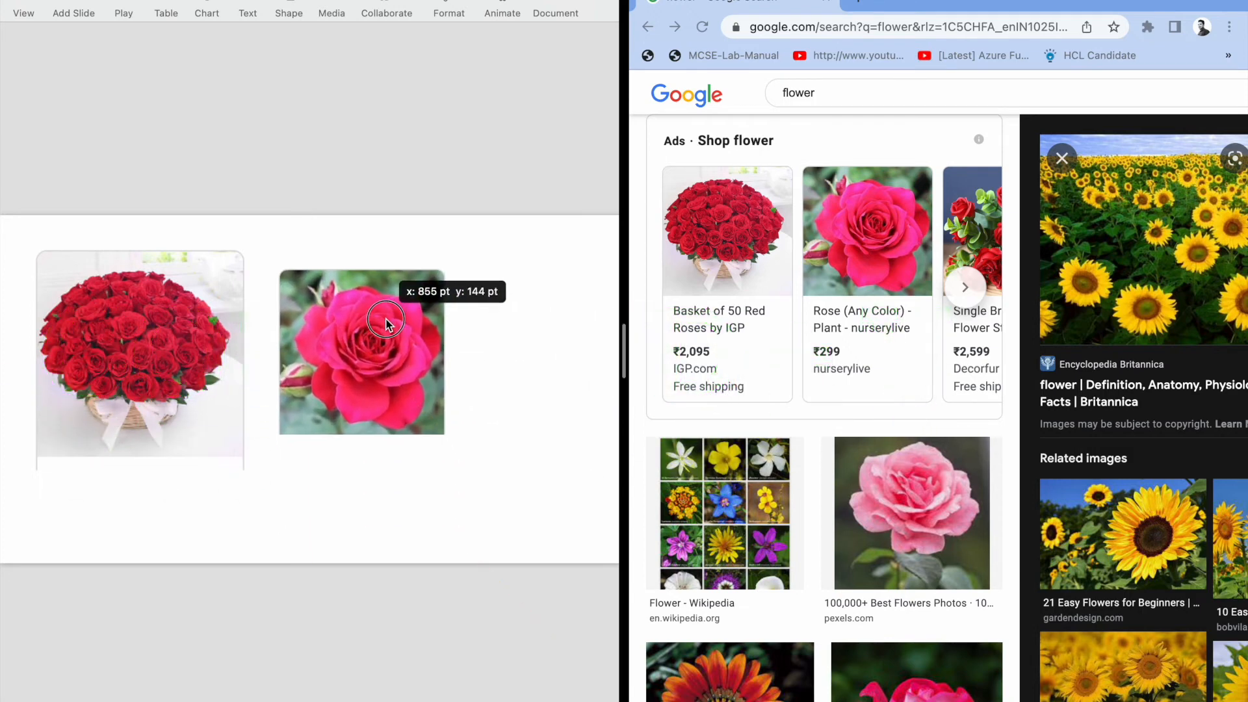
drag(388, 324, 446, 437)
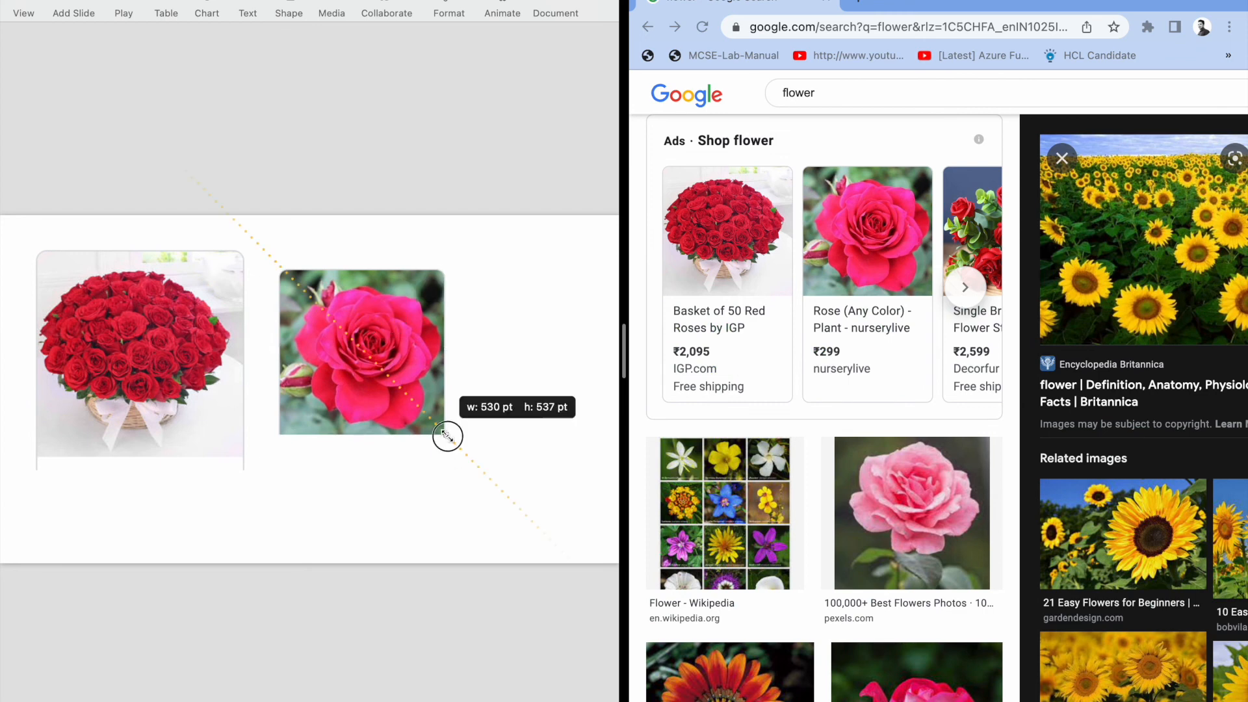